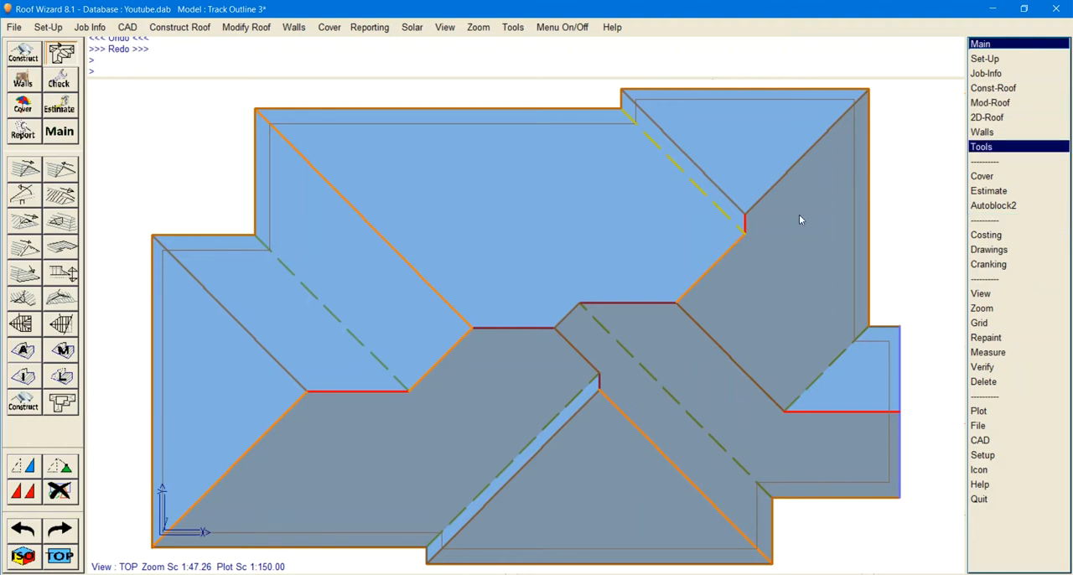
mouse_move(60, 479)
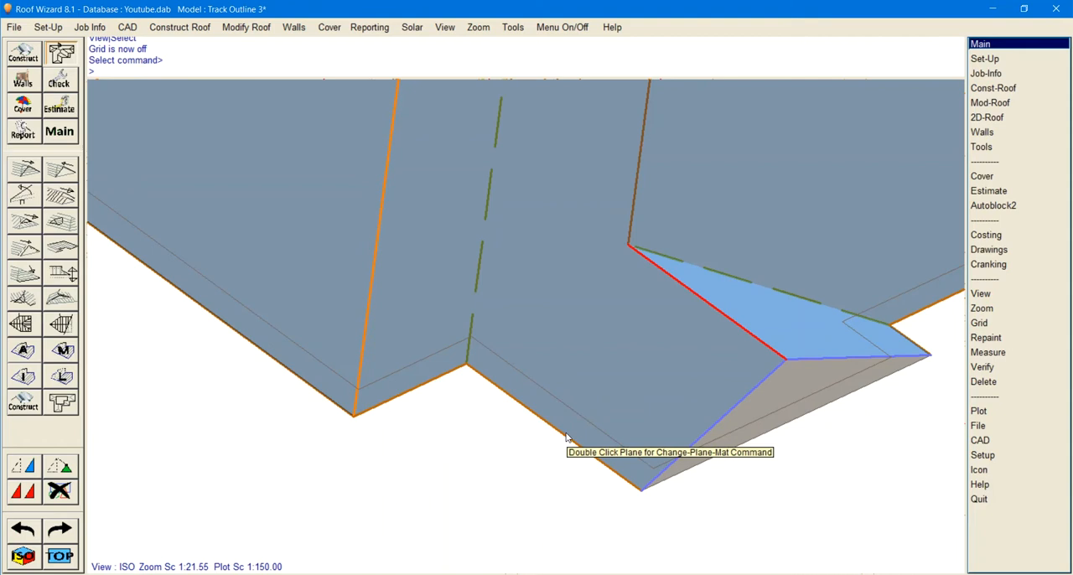
mouse_move(604, 515)
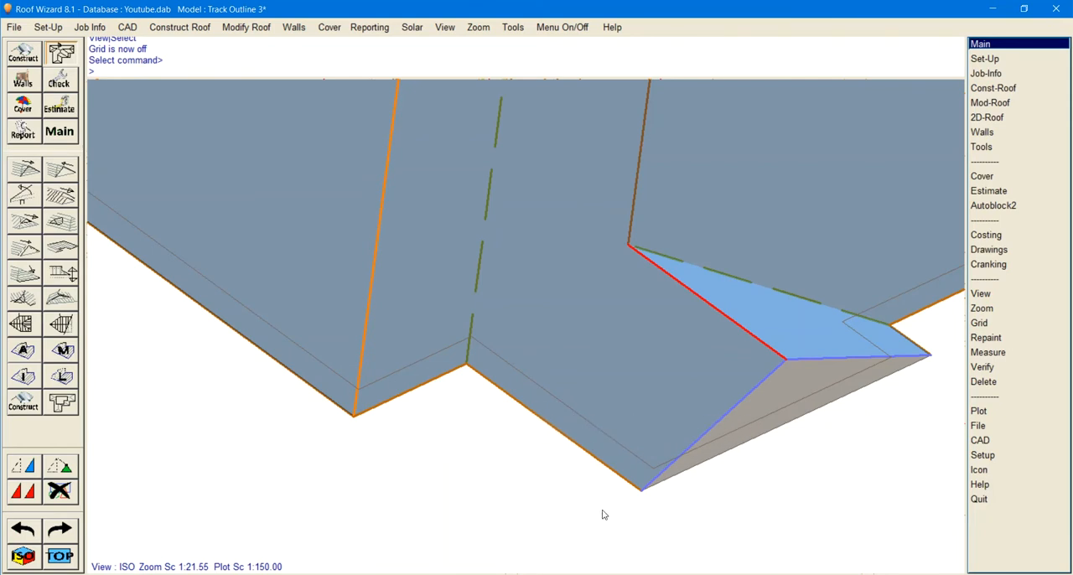
mouse_move(23, 272)
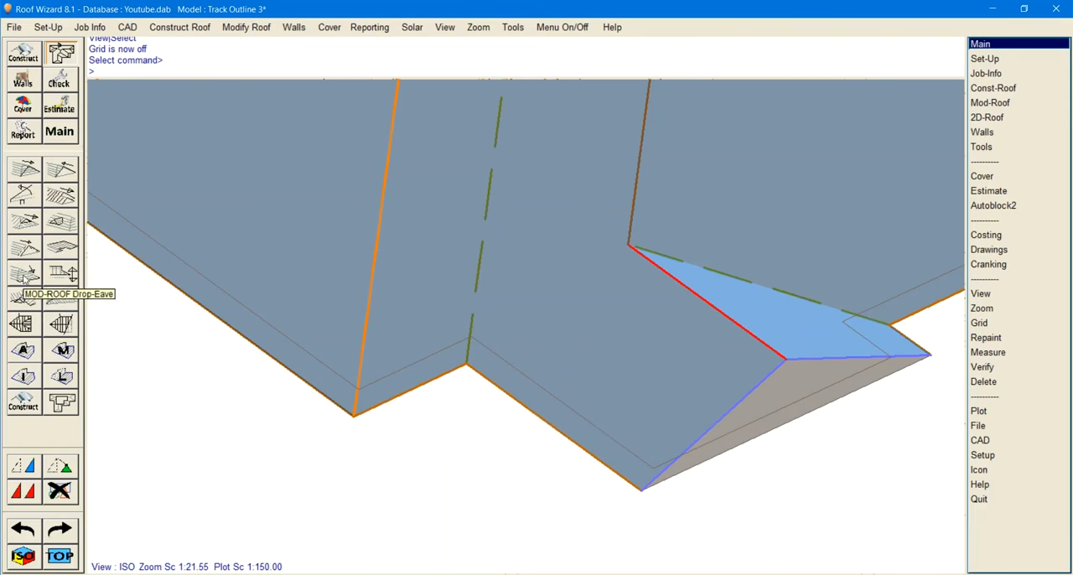
Drop the eave beside the valley and push it outward by the horizontal eave overhang.
click(23, 278)
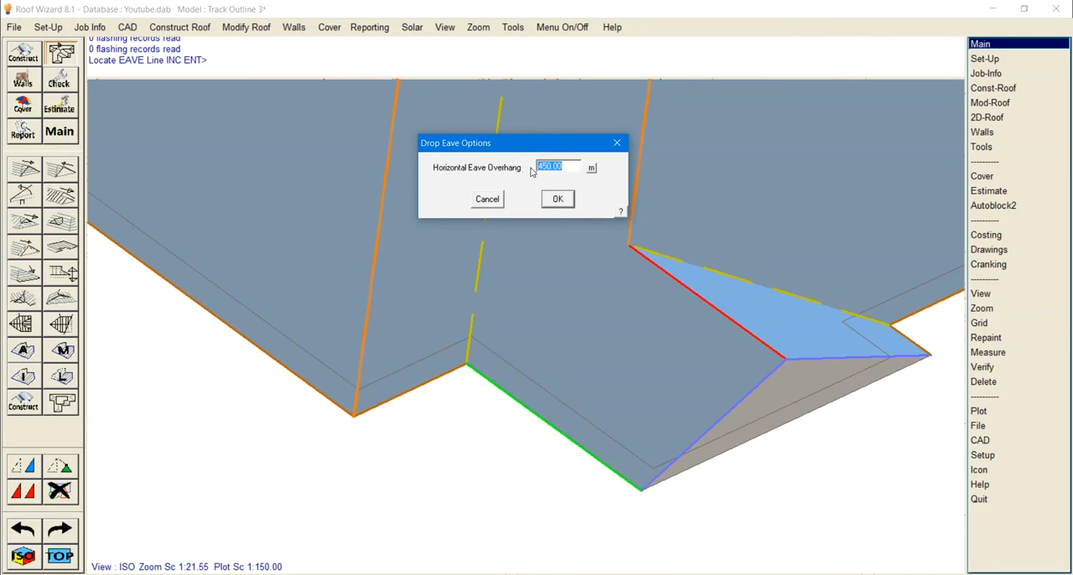
click(556, 198)
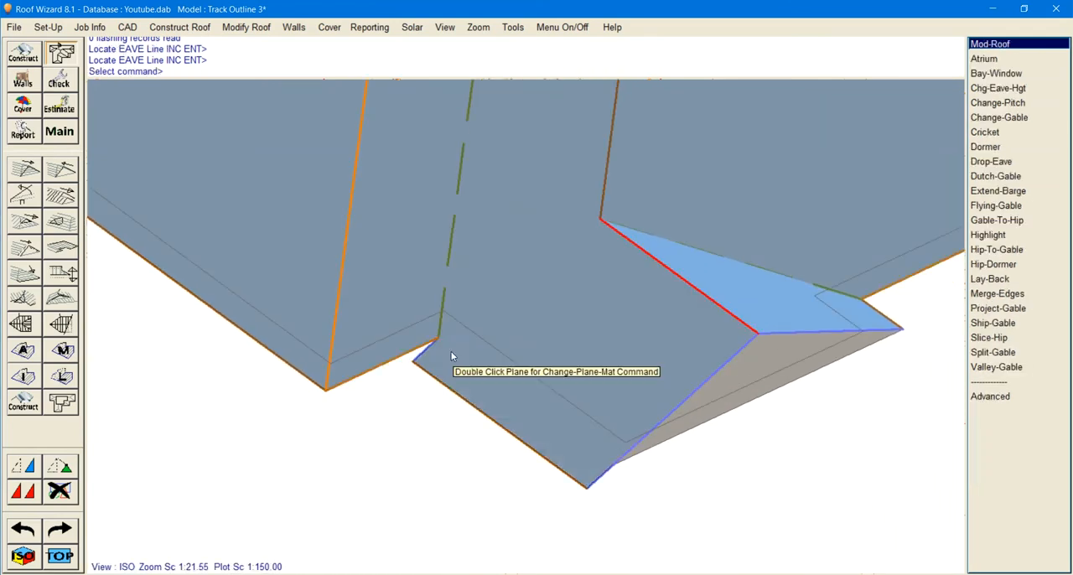
mouse_move(620, 486)
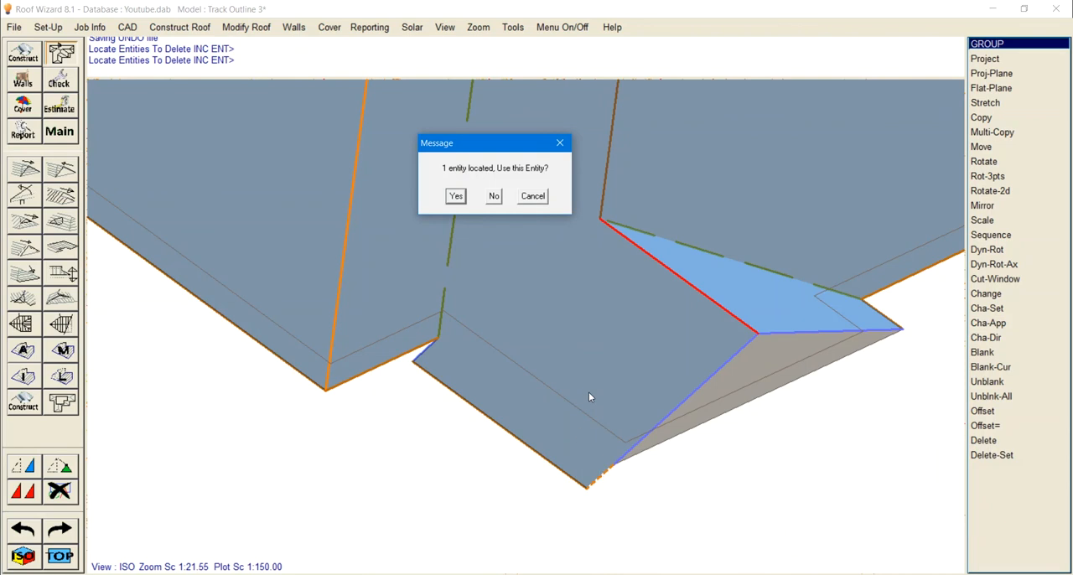
Delete the stray line left across the dropped eave section, confirming the located entity.
click(456, 194)
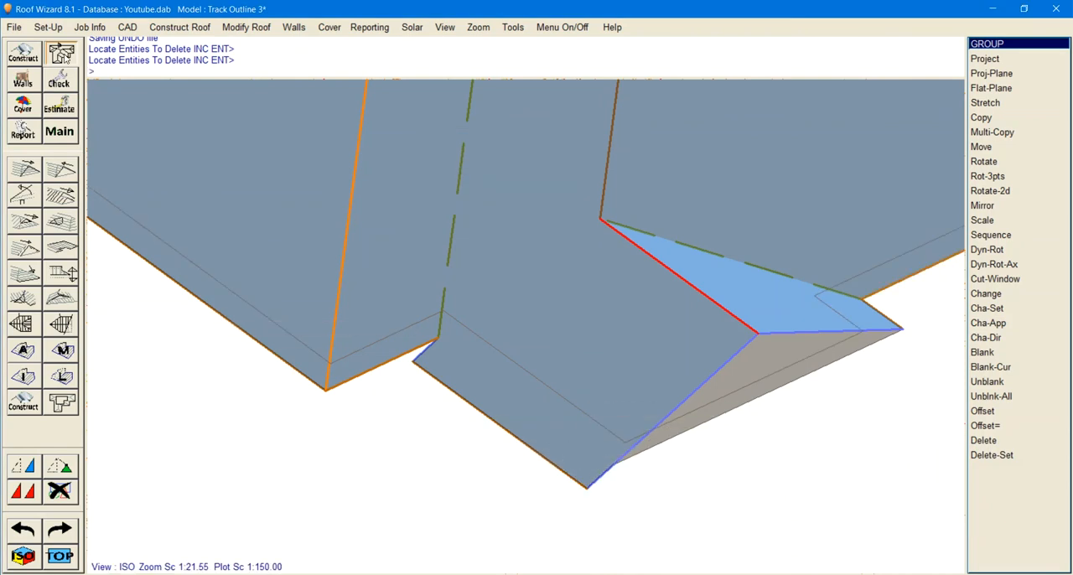
mouse_move(718, 379)
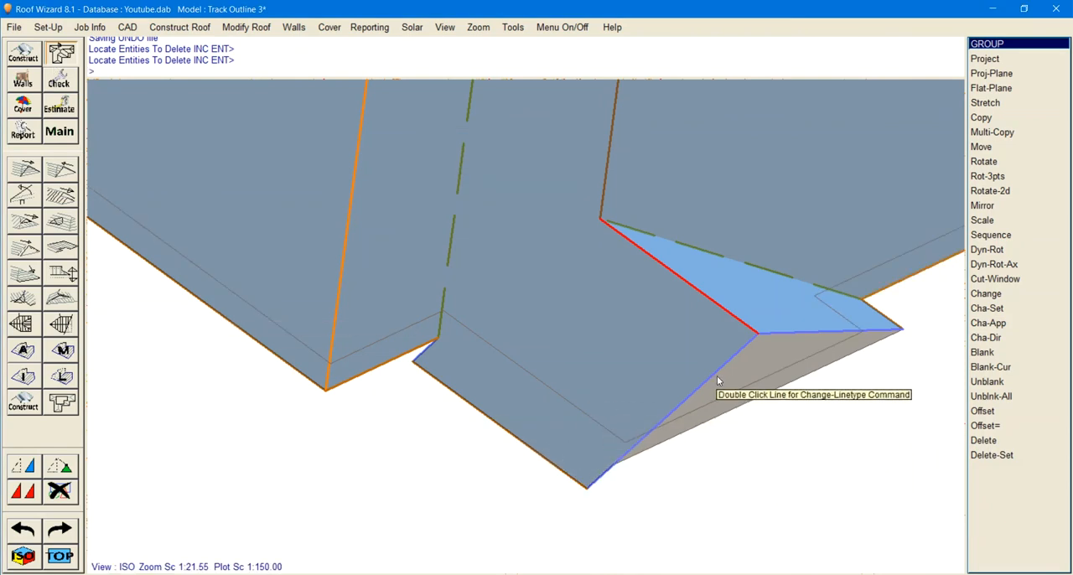